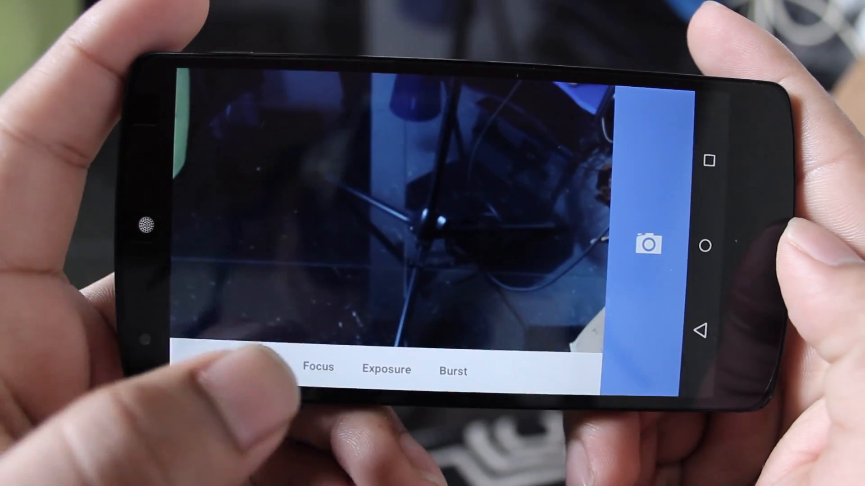
# Show manual exposure at 1/30 and ISO 400, then the manual focus slider with autofocus off.
pyautogui.click(385, 369)
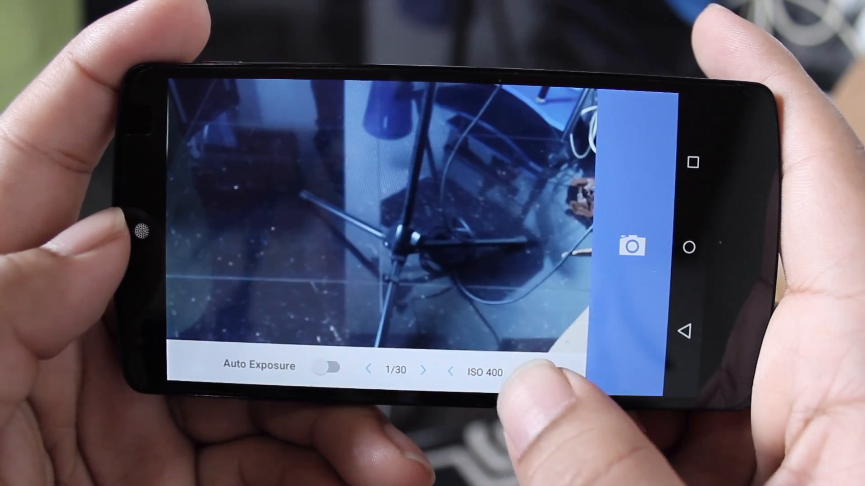
pyautogui.click(527, 370)
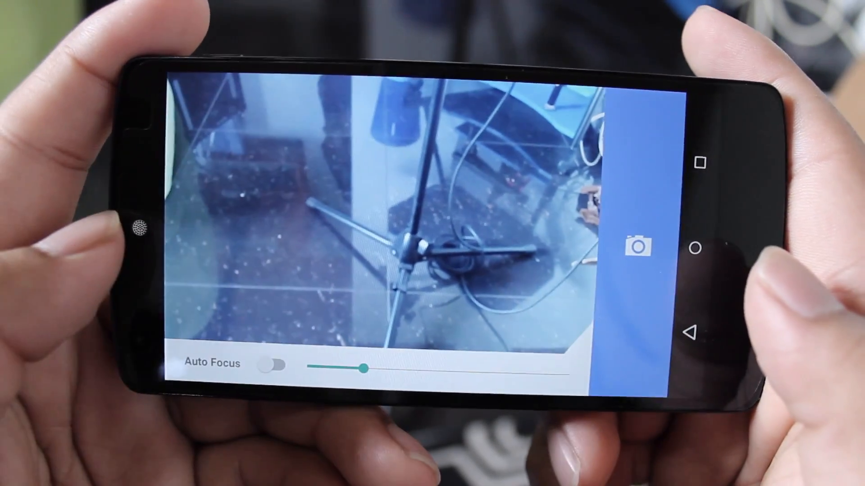
pyautogui.moveTo(364, 368); pyautogui.dragTo(322, 366)
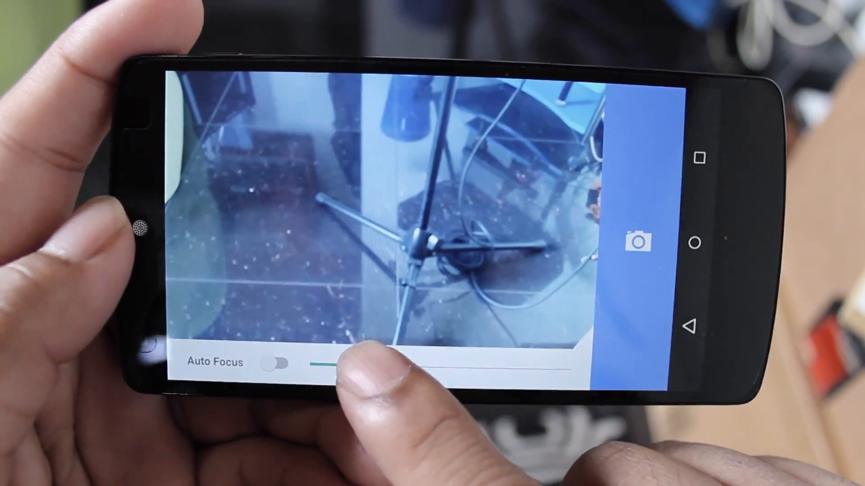
pyautogui.moveTo(325, 364); pyautogui.dragTo(502, 356)
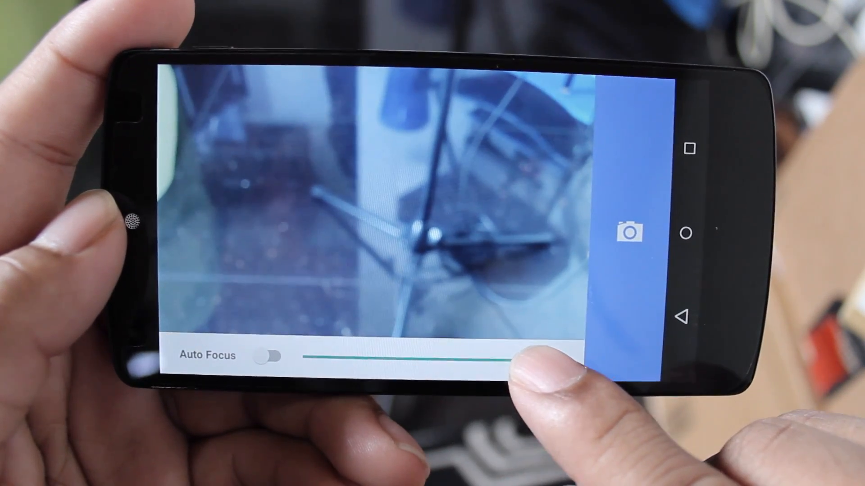
pyautogui.moveTo(507, 356); pyautogui.dragTo(485, 353)
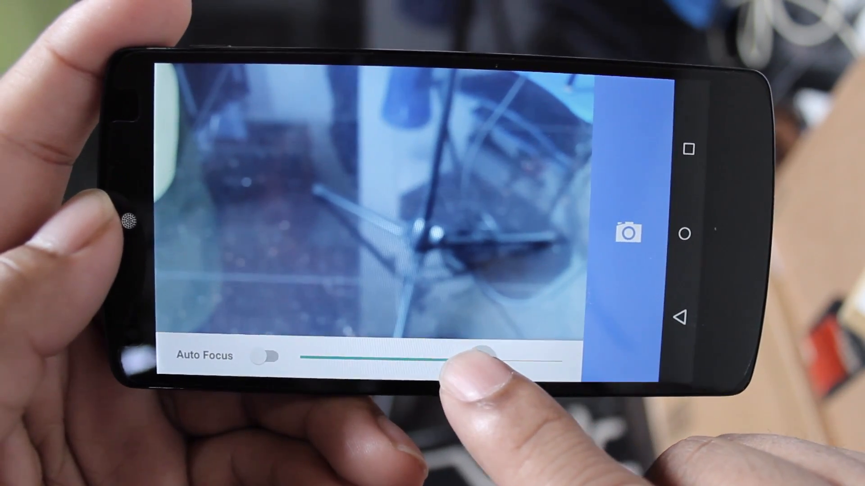
pyautogui.moveTo(485, 351); pyautogui.dragTo(331, 363)
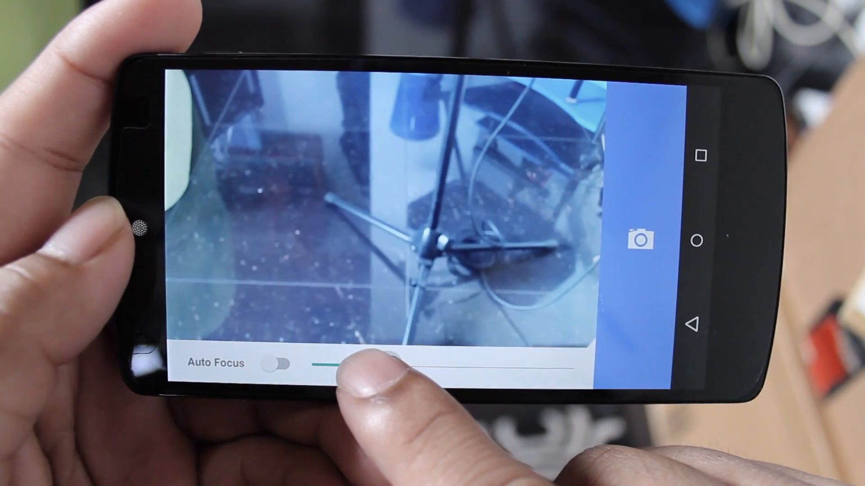